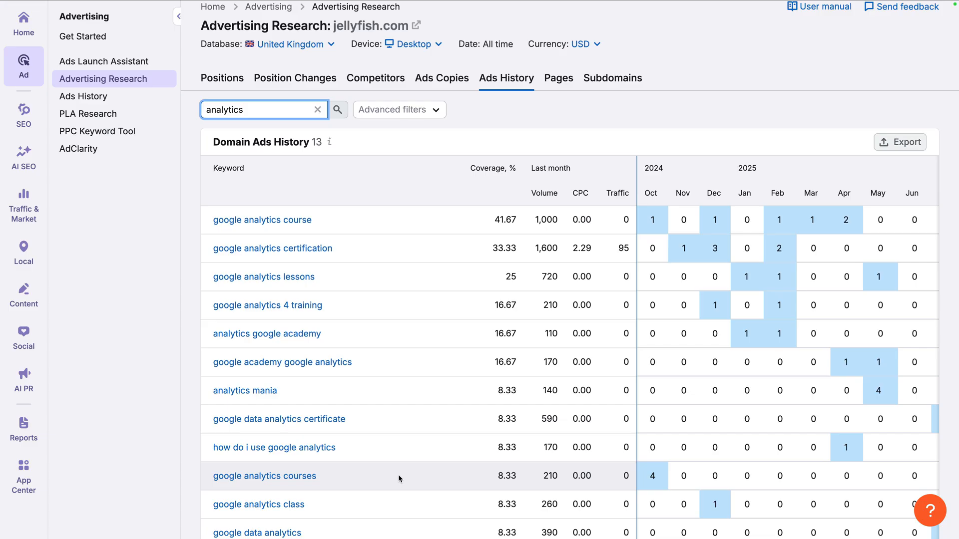
{"action": "mouse_move", "coordinate": [114, 53]}
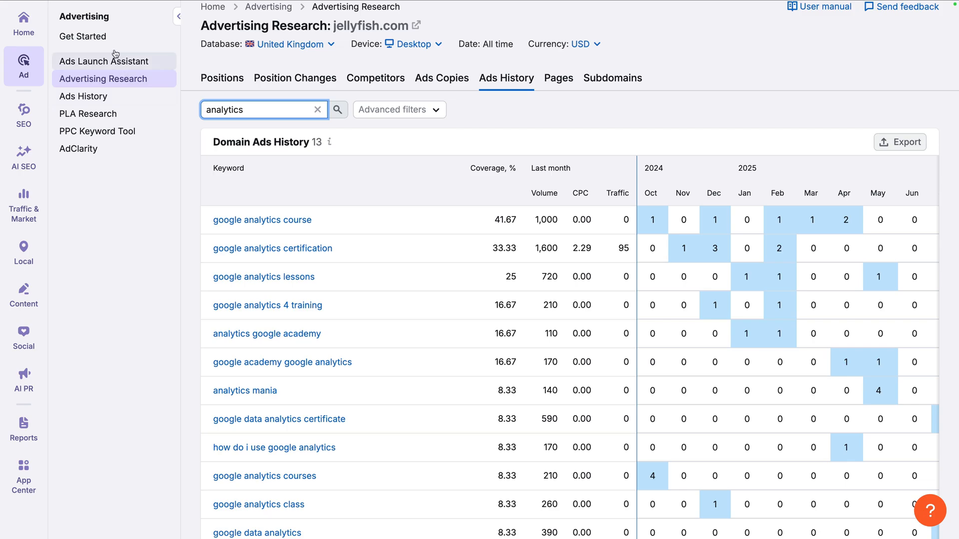
Open the Advertising Get Started page listing the Ads Launch Assistant folders.
{"action": "left_click", "coordinate": [83, 36]}
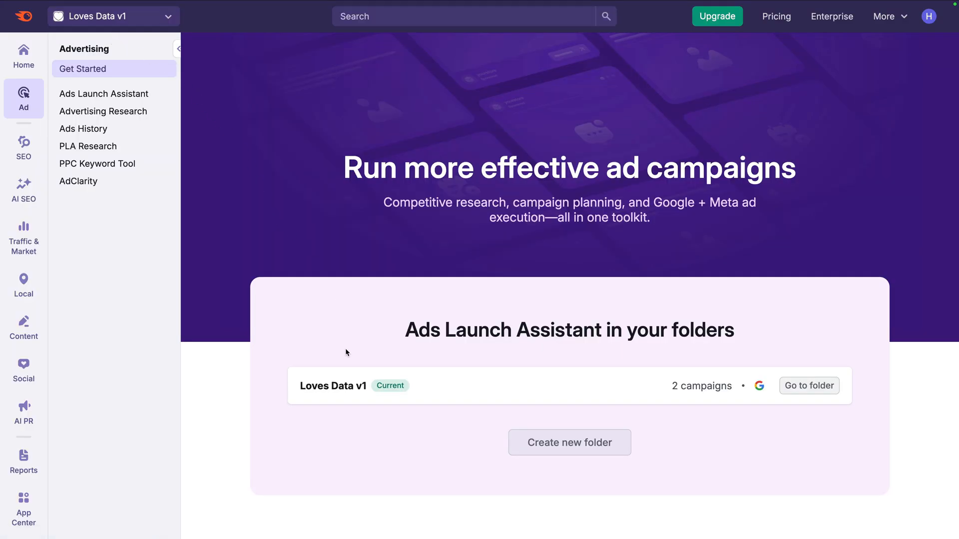
{"action": "mouse_move", "coordinate": [323, 399]}
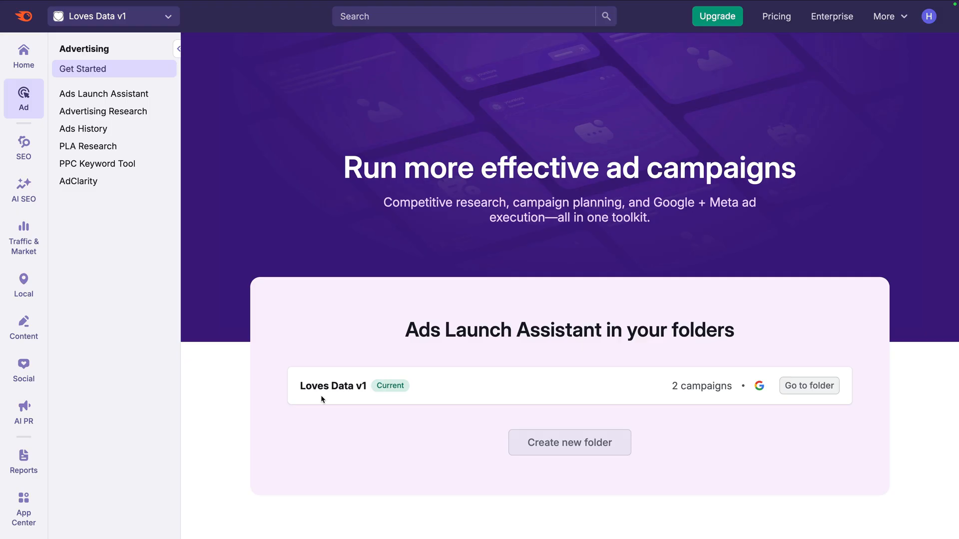
{"action": "mouse_move", "coordinate": [416, 401]}
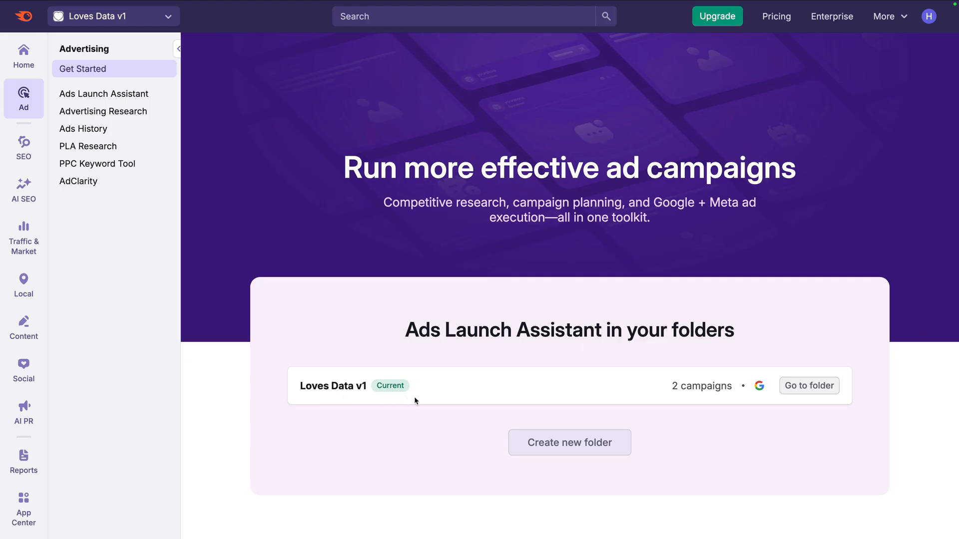
{"action": "mouse_move", "coordinate": [488, 434]}
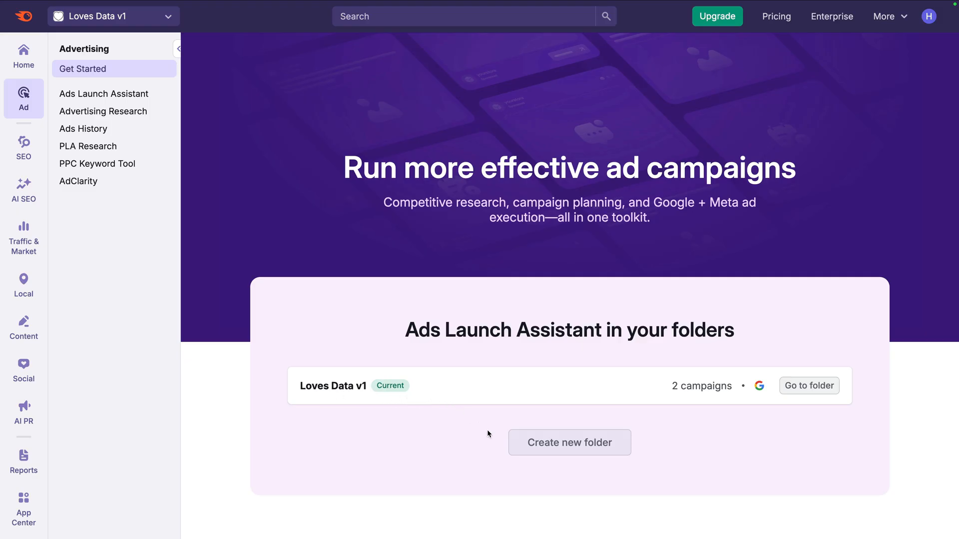
{"action": "left_click", "coordinate": [570, 443]}
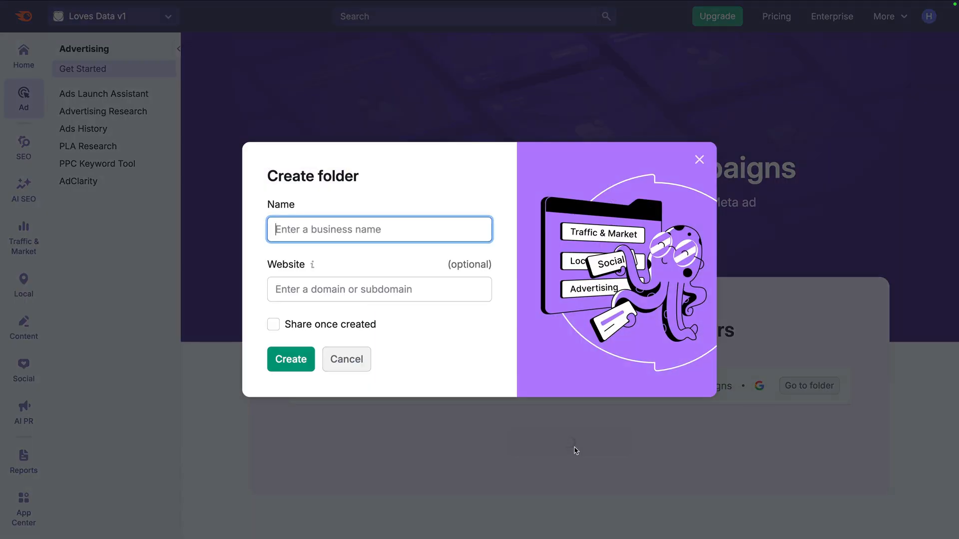
{"action": "type", "text": "L"}
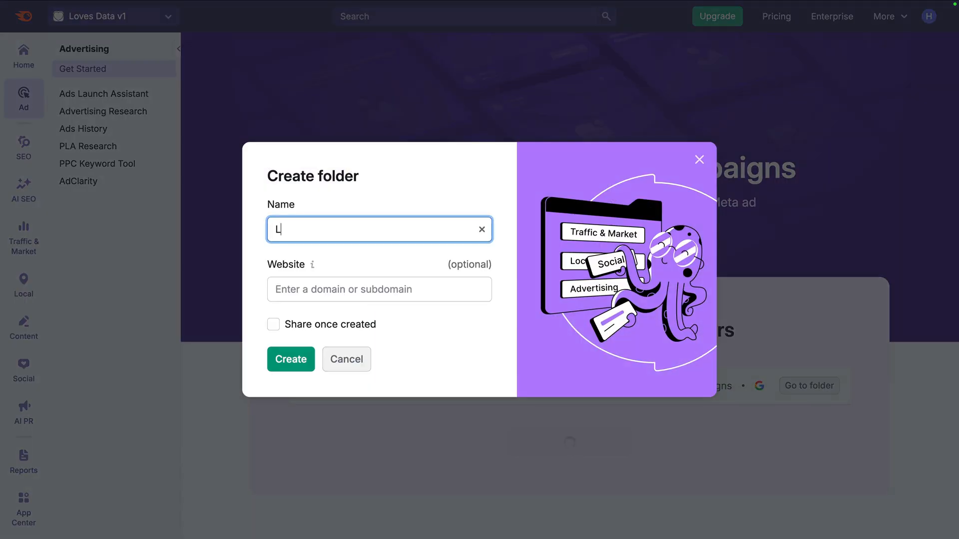
{"action": "type", "text": "oves Data"}
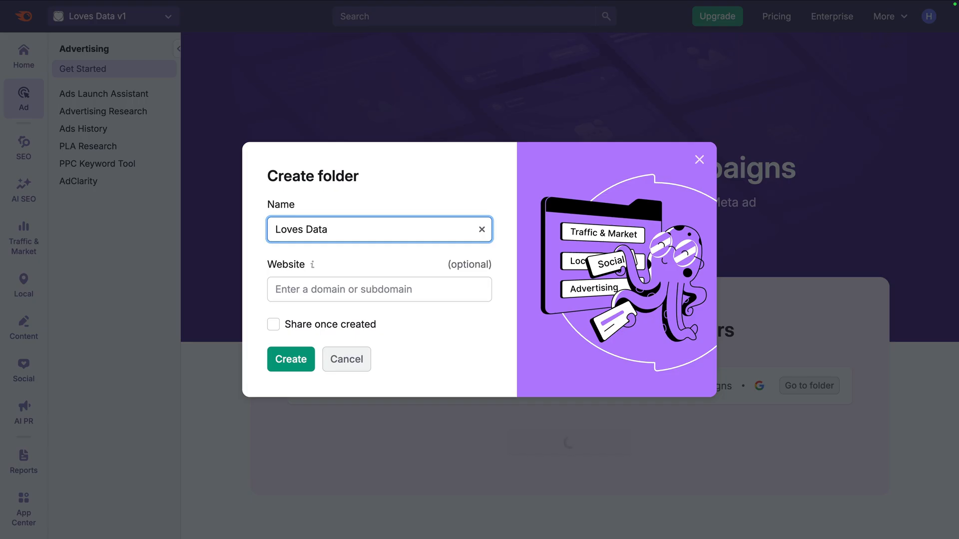
{"action": "left_click", "coordinate": [379, 289]}
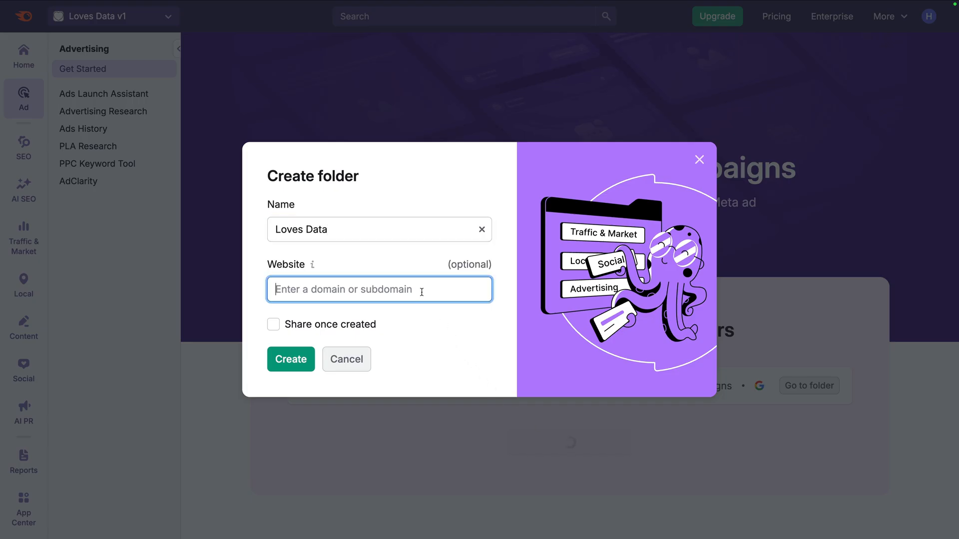
{"action": "type", "text": "https://www.lovesdata.com"}
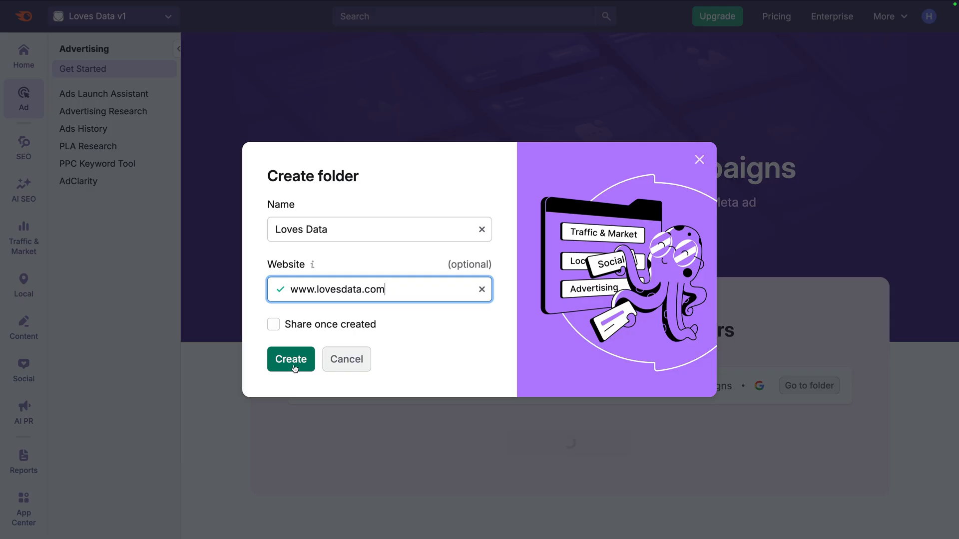
{"action": "left_click", "coordinate": [290, 360]}
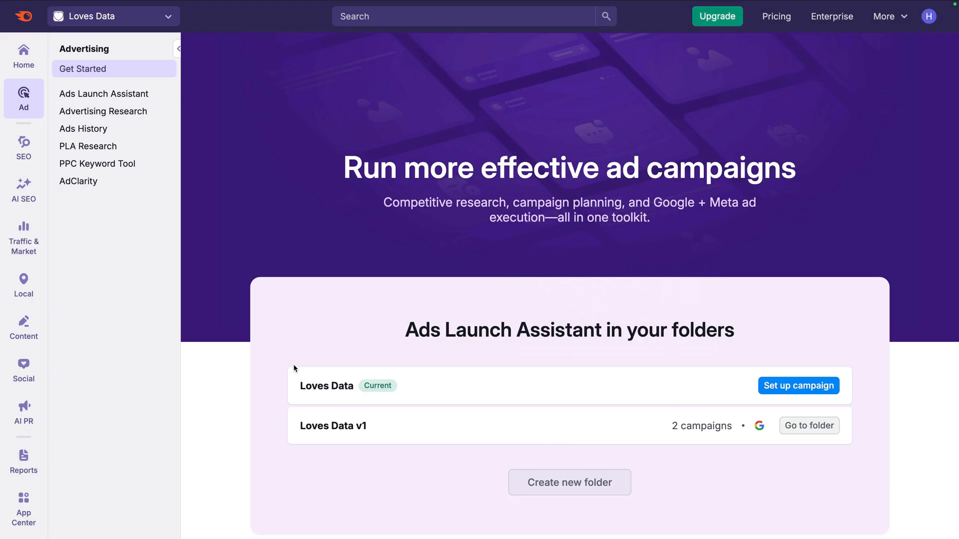
{"action": "mouse_move", "coordinate": [584, 370]}
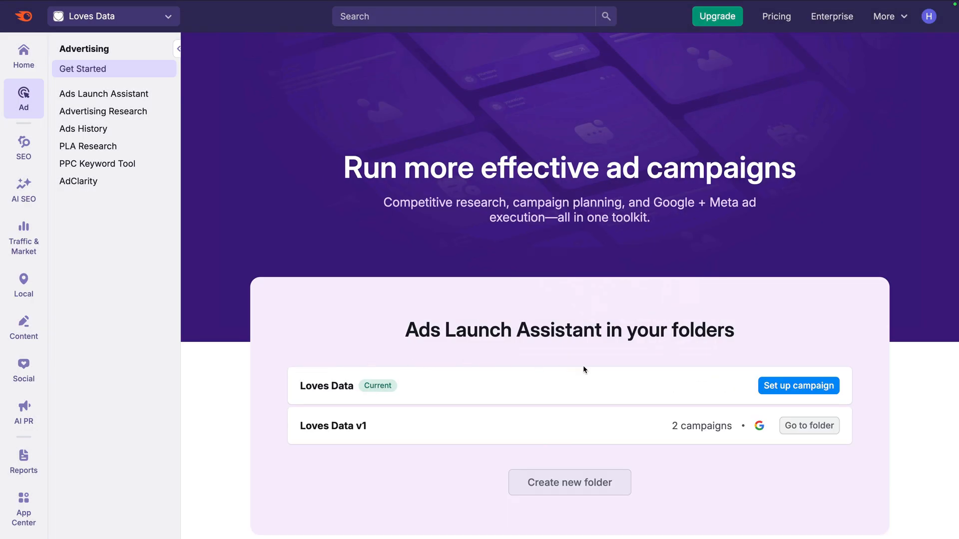
{"action": "mouse_move", "coordinate": [780, 392]}
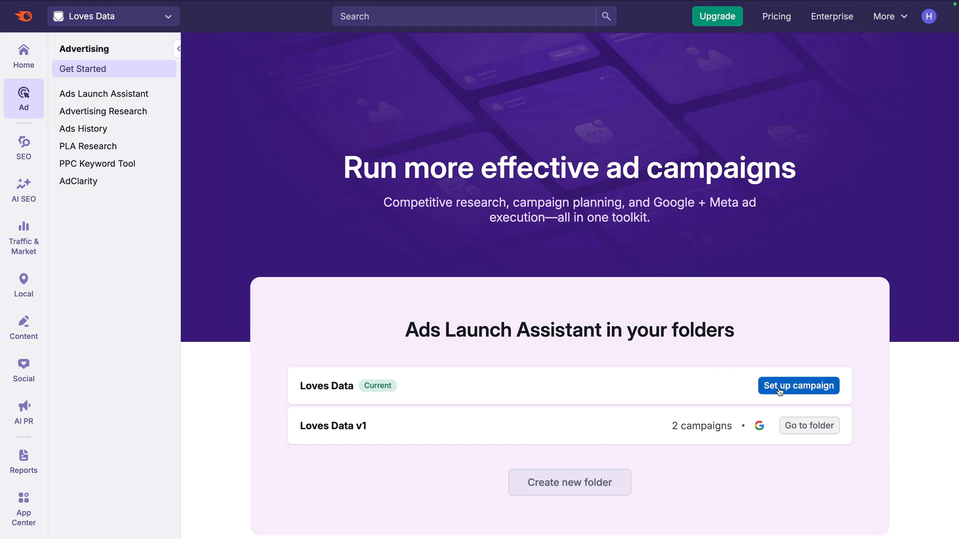
Set up a campaign for Loves Data and connect a Google Ads account.
{"action": "left_click", "coordinate": [798, 386]}
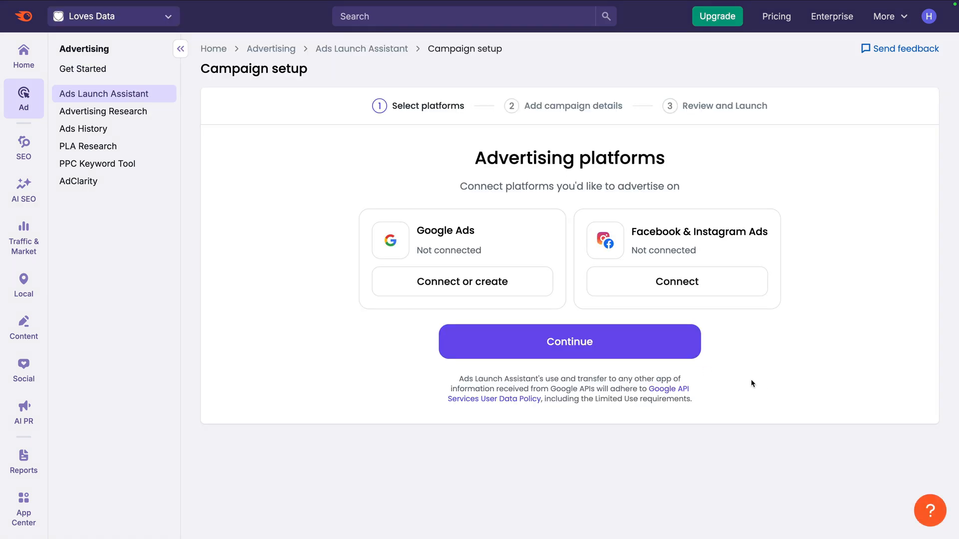
{"action": "mouse_move", "coordinate": [521, 282]}
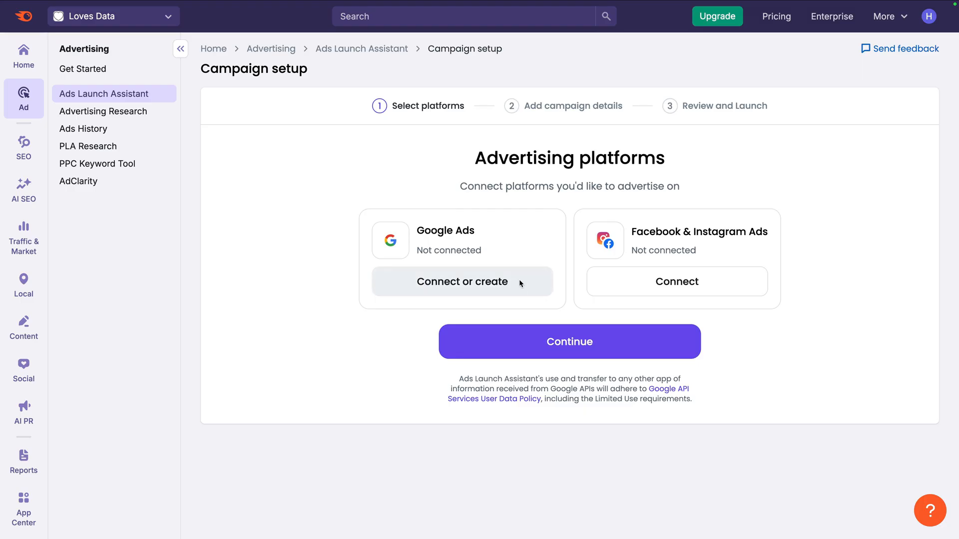
{"action": "left_click", "coordinate": [462, 281]}
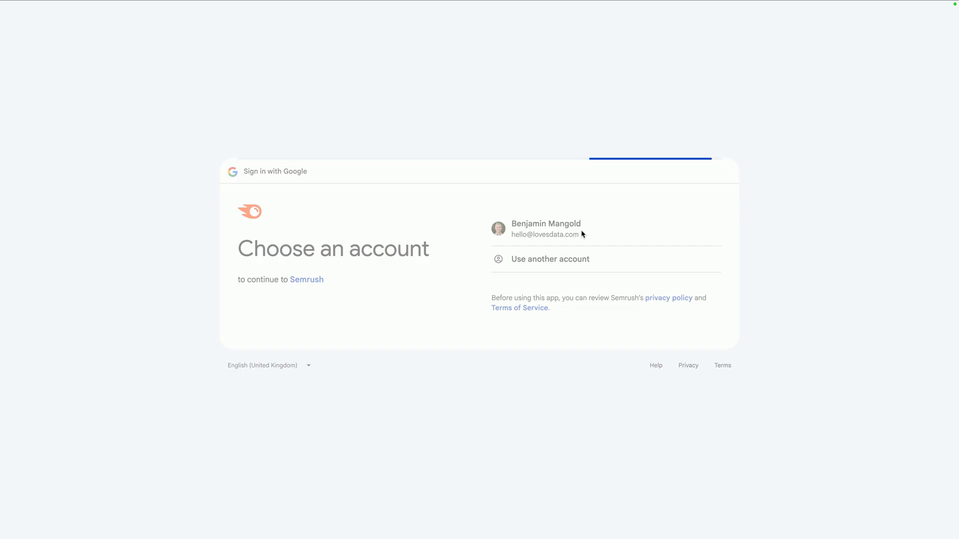
Choose the Google account and grant Semrush access to it.
{"action": "left_click", "coordinate": [546, 228]}
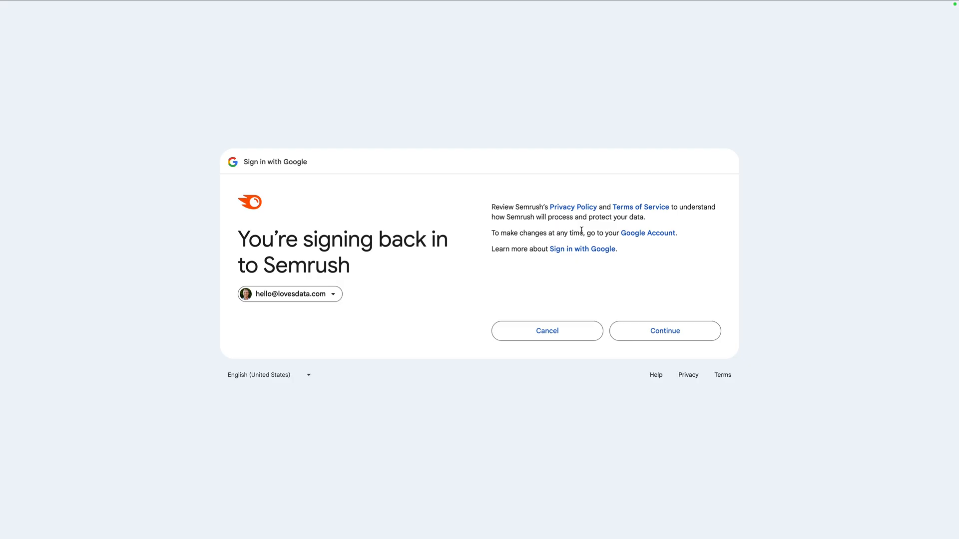
{"action": "left_click", "coordinate": [664, 331]}
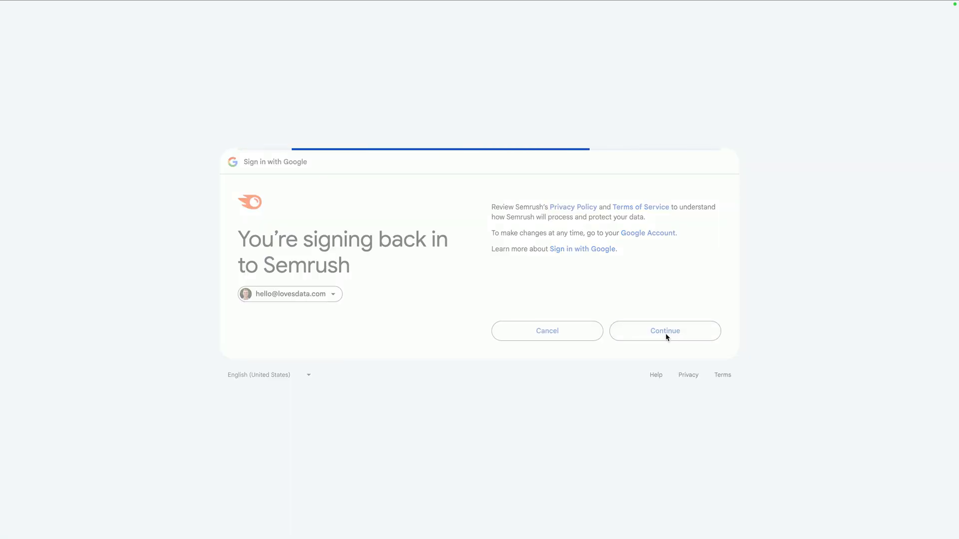
{"action": "left_click", "coordinate": [665, 331]}
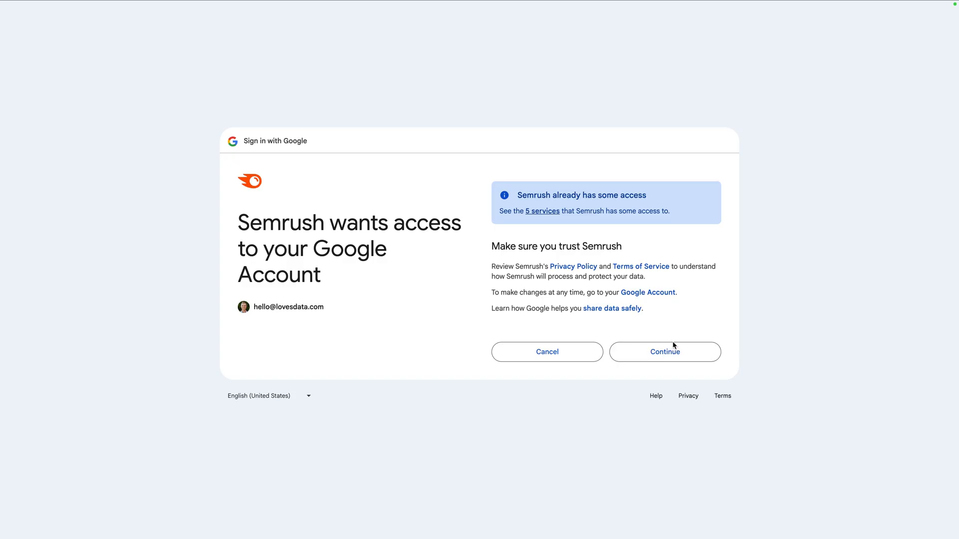
{"action": "left_click", "coordinate": [665, 352]}
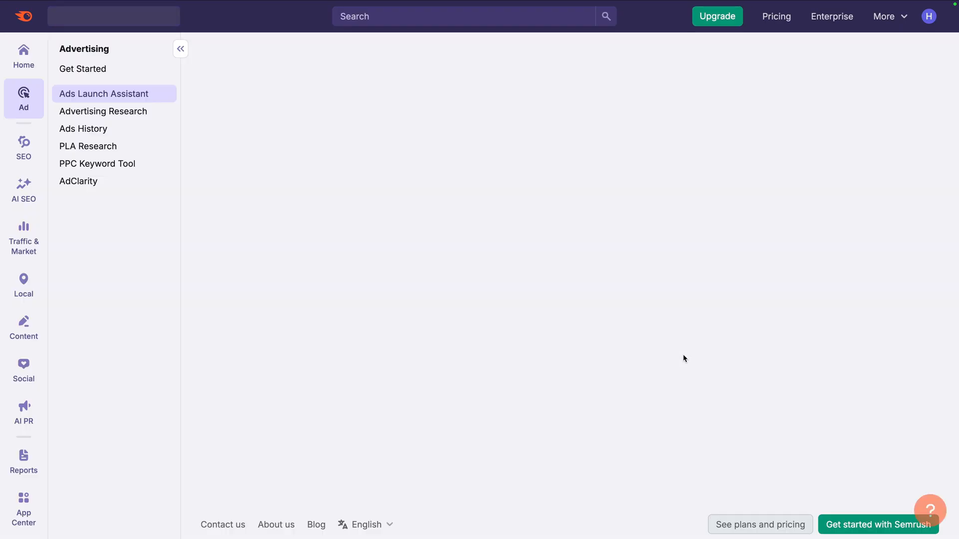